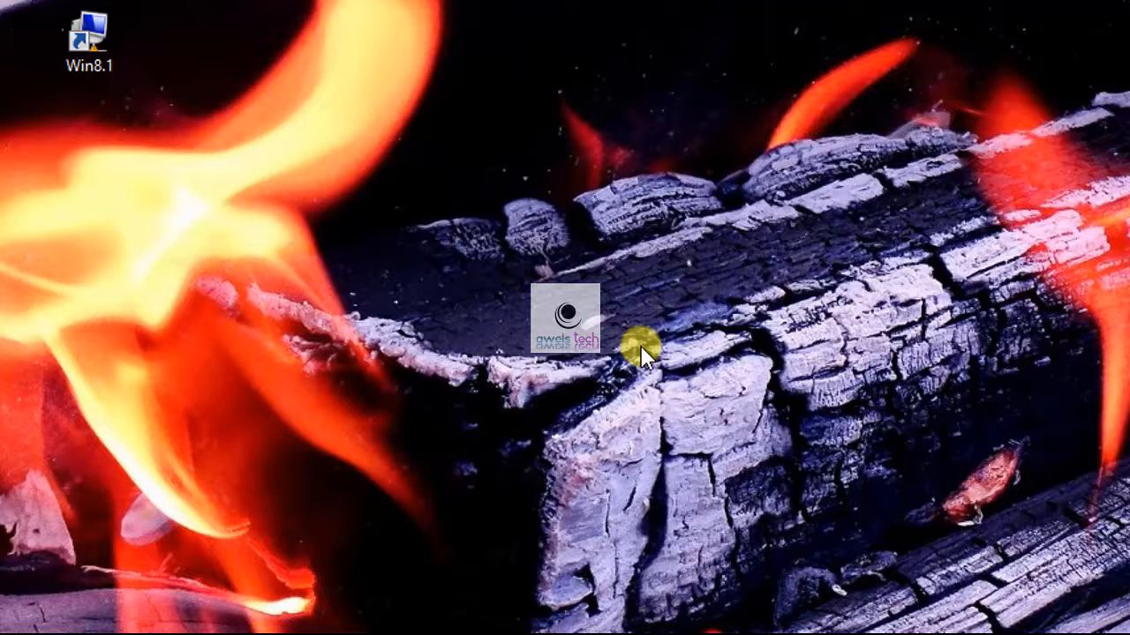
{"action": "mouse_move", "coordinate": [702, 362]}
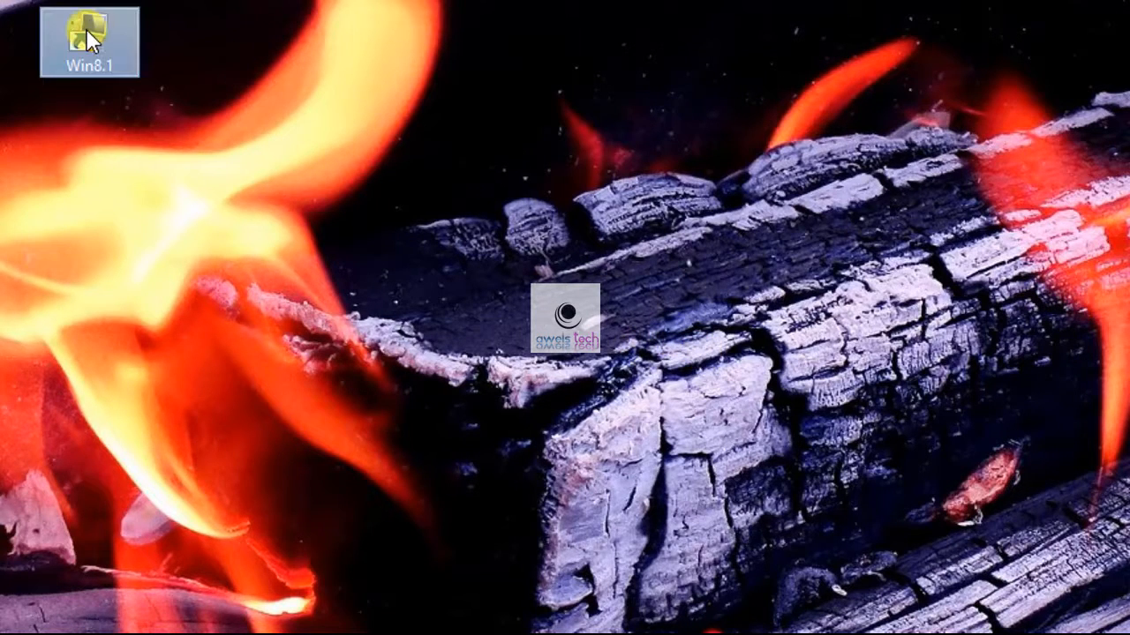
- Launch the Win8.1 shortcut as administrator to reach the Windows 8.1 VM console
{"action": "right_click", "coordinate": [88, 39]}
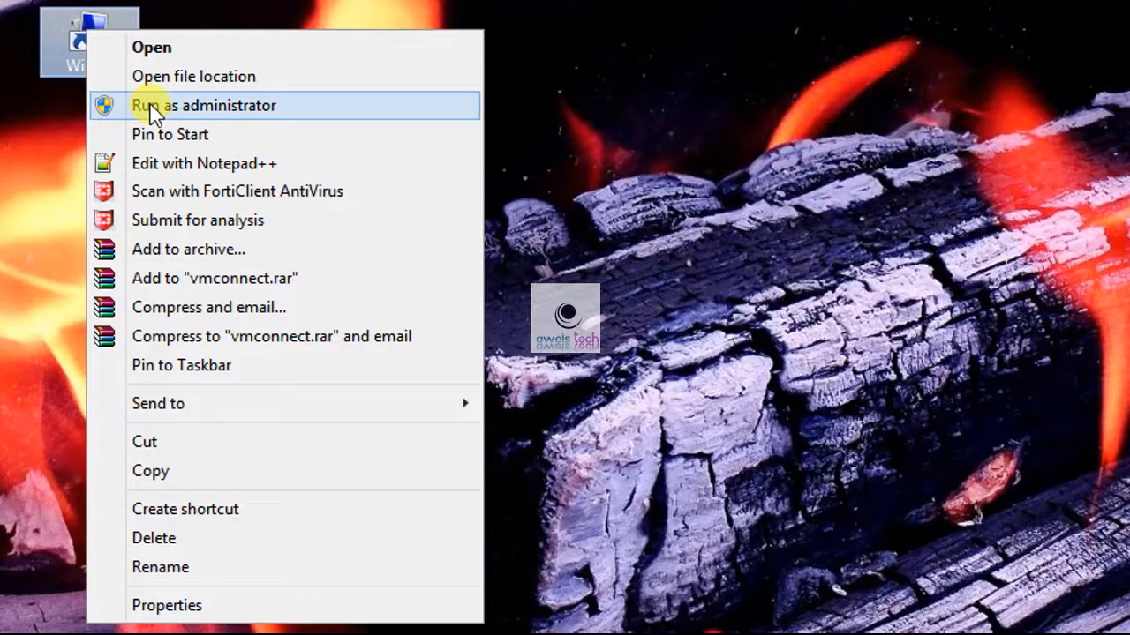
{"action": "left_click", "coordinate": [205, 106]}
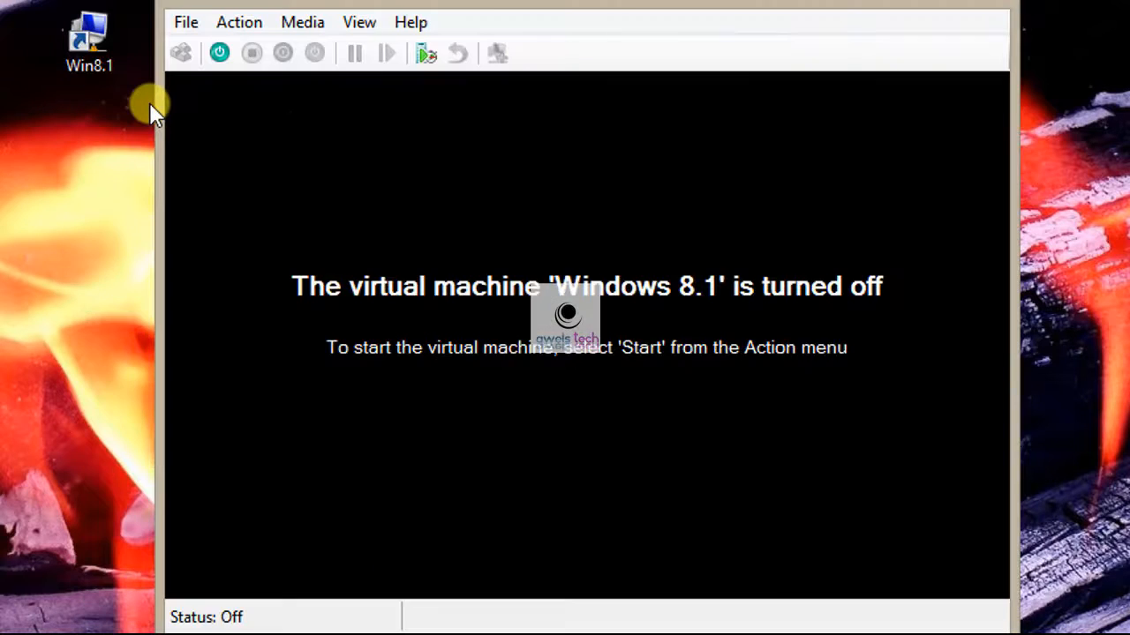
{"action": "mouse_move", "coordinate": [480, 325]}
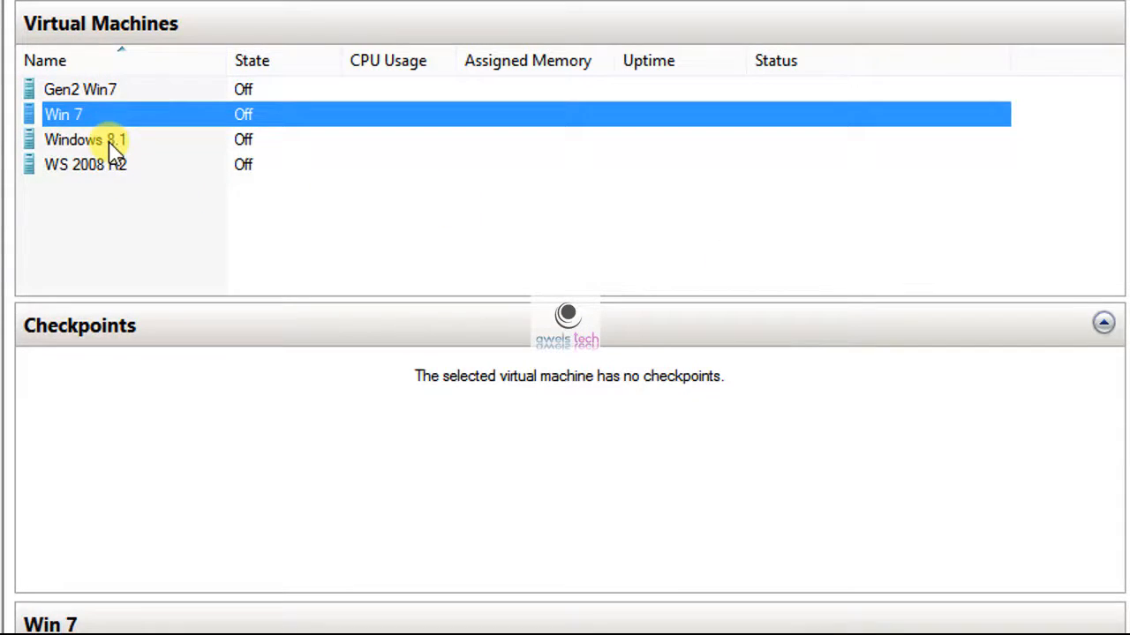
- Select the Win 7 virtual machine in Hyper-V Manager's machine list
{"action": "left_click", "coordinate": [85, 139]}
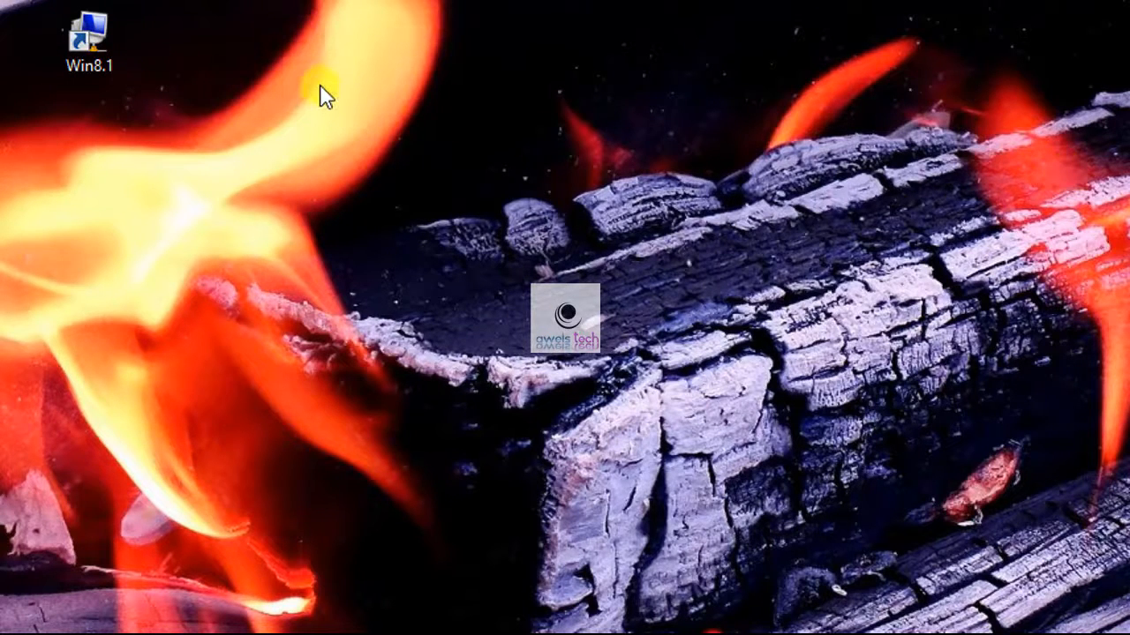
{"action": "mouse_move", "coordinate": [212, 60]}
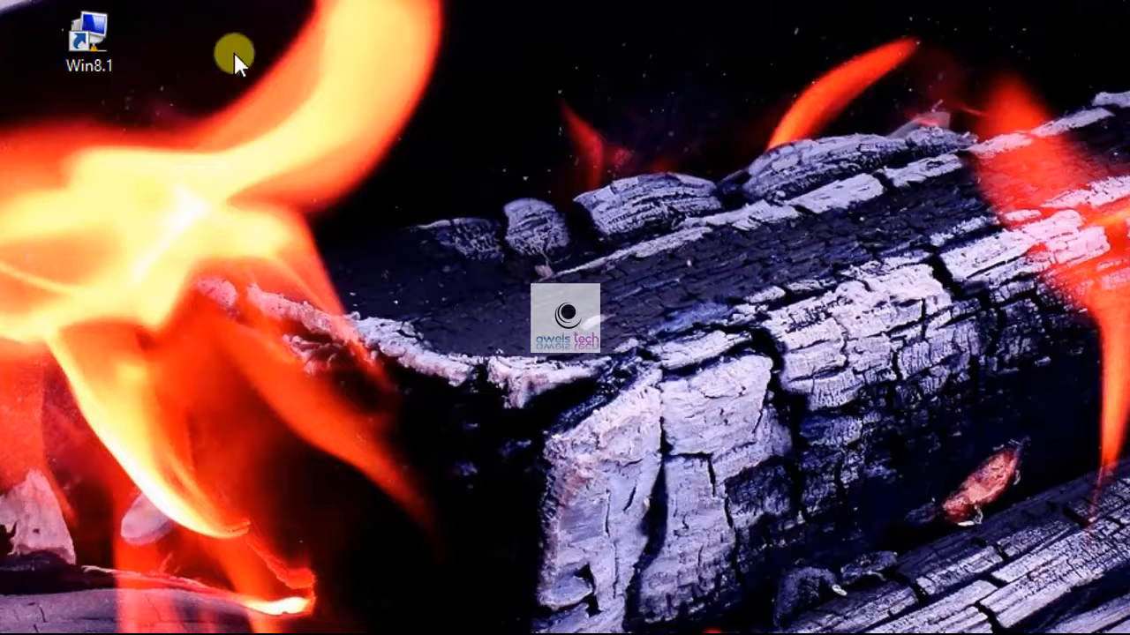
{"action": "mouse_move", "coordinate": [219, 212]}
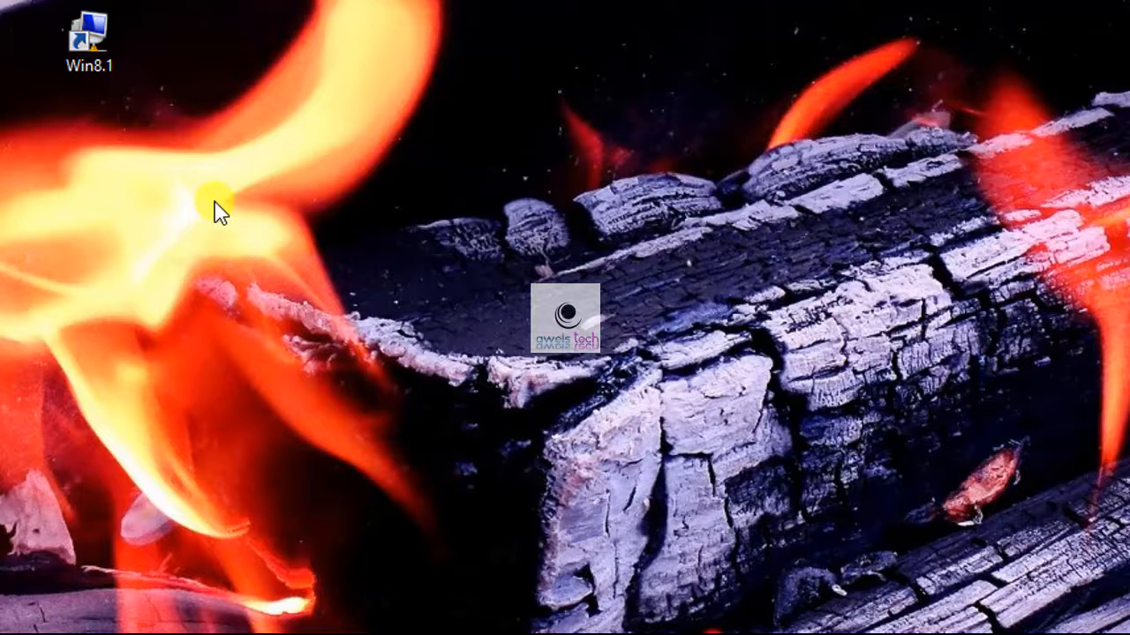
{"action": "mouse_move", "coordinate": [589, 621]}
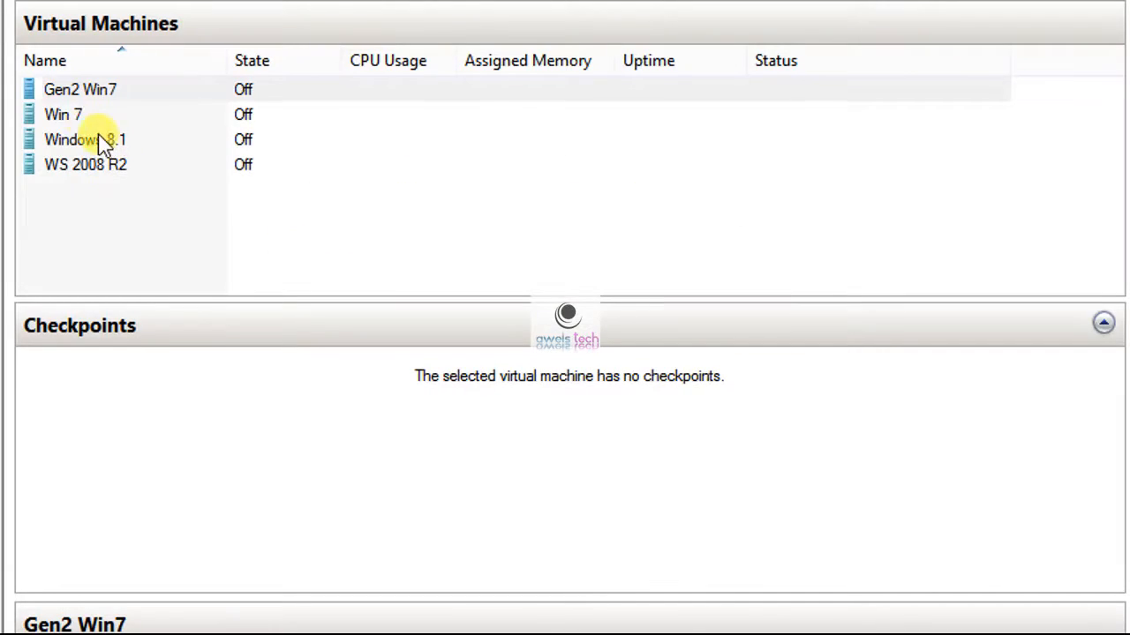
- Return to the desktop and bring up its context menu for a new shortcut
{"action": "left_click", "coordinate": [63, 113]}
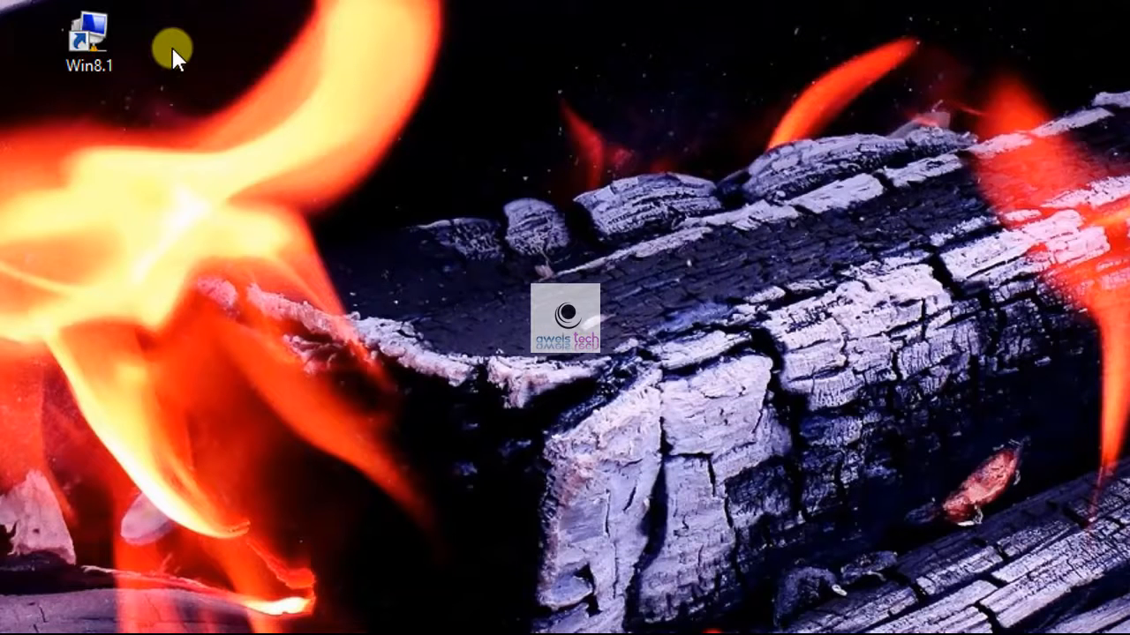
{"action": "right_click", "coordinate": [173, 49]}
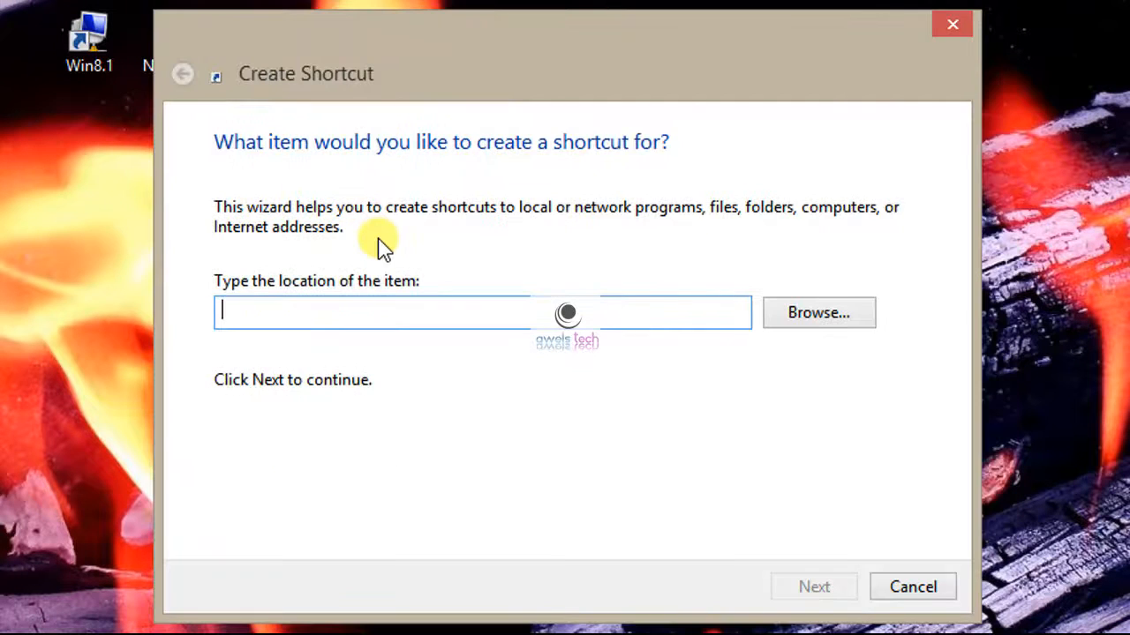
- Enter c:\Windows\System32\vmconnect.exe localhost "Win 7" as the shortcut location
{"action": "type", "text": "c:\\"}
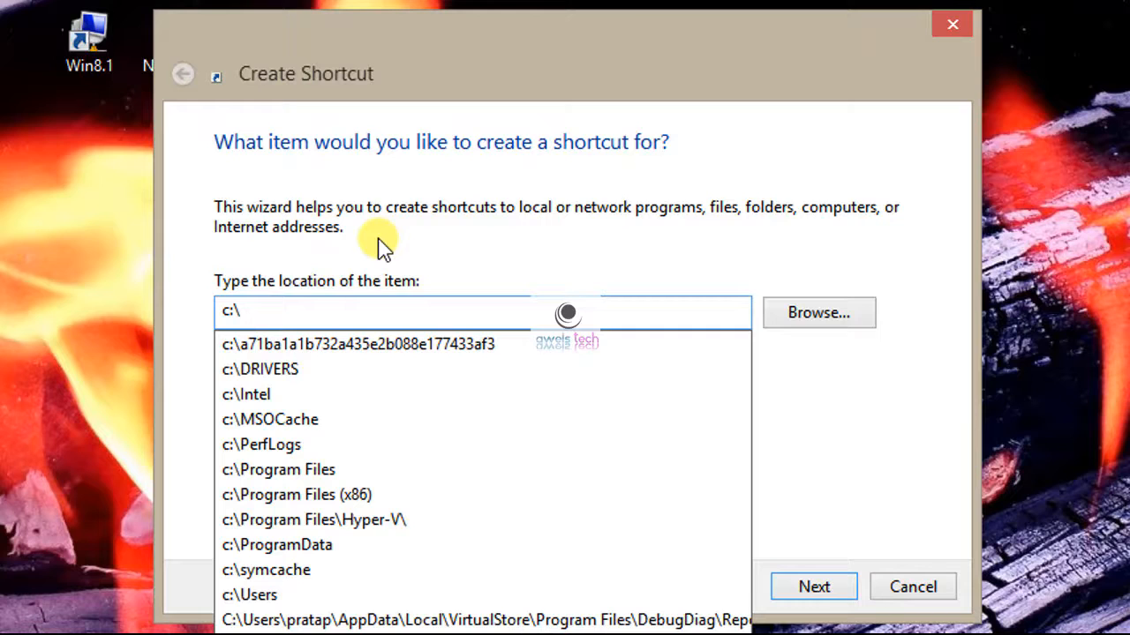
{"action": "key", "text": "Backspace"}
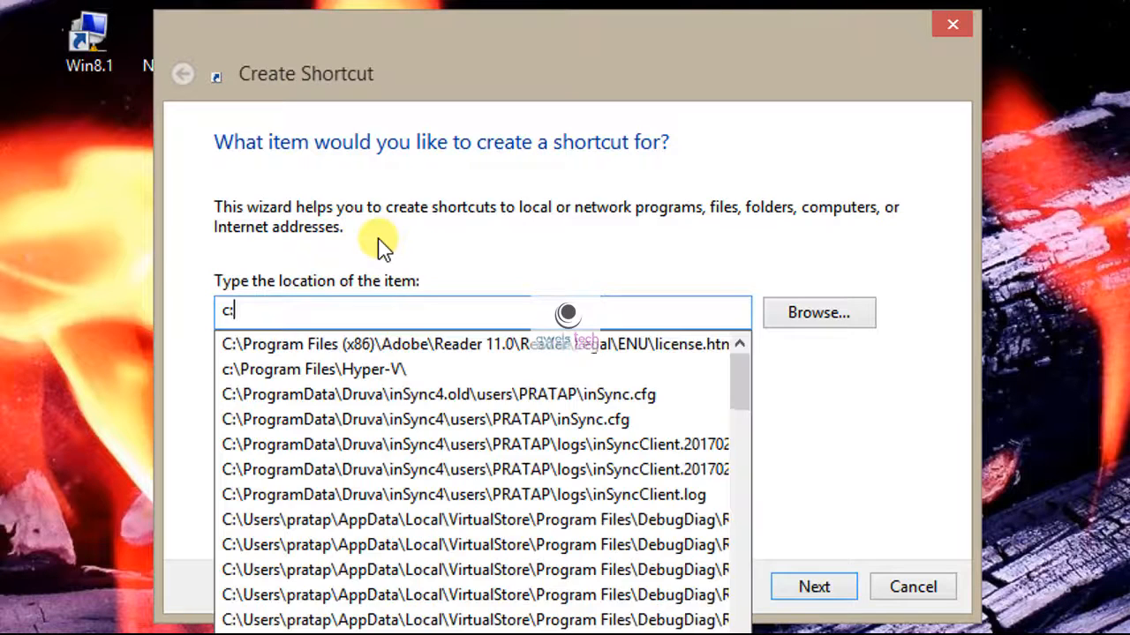
{"action": "type", "text": ":\\Windows\\"}
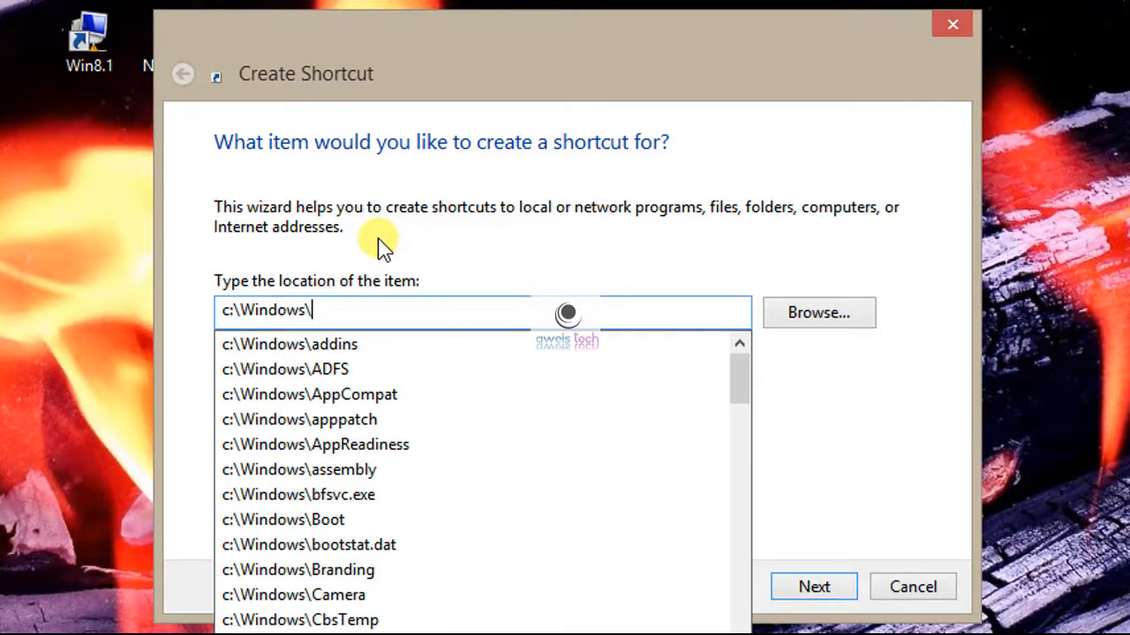
{"action": "type", "text": "System32\\"}
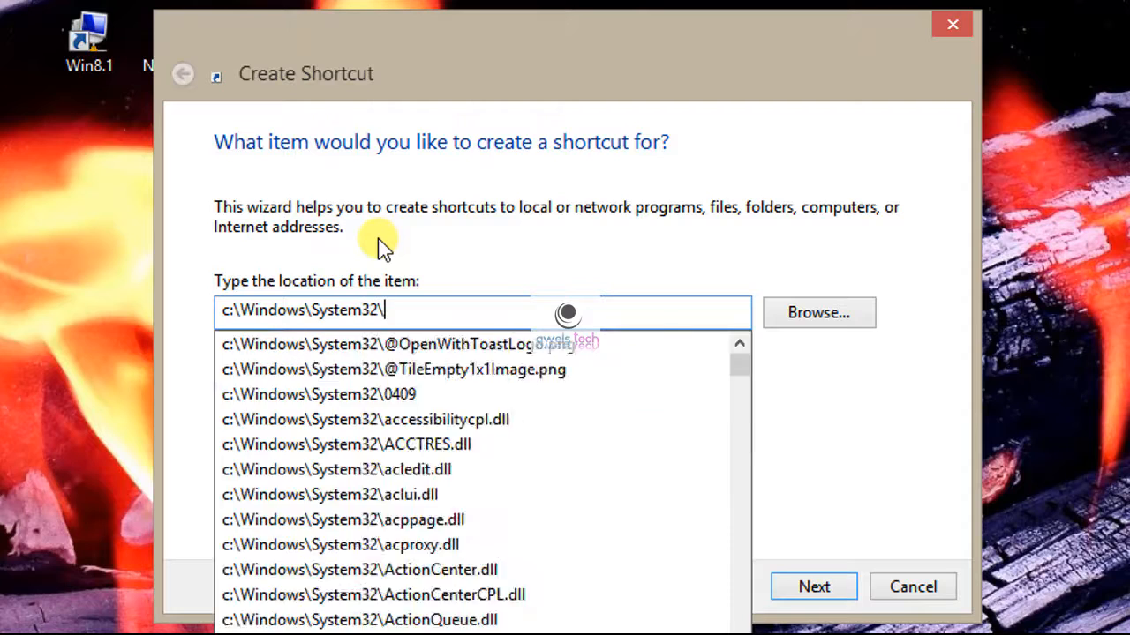
{"action": "type", "text": "vmconnect.exe"}
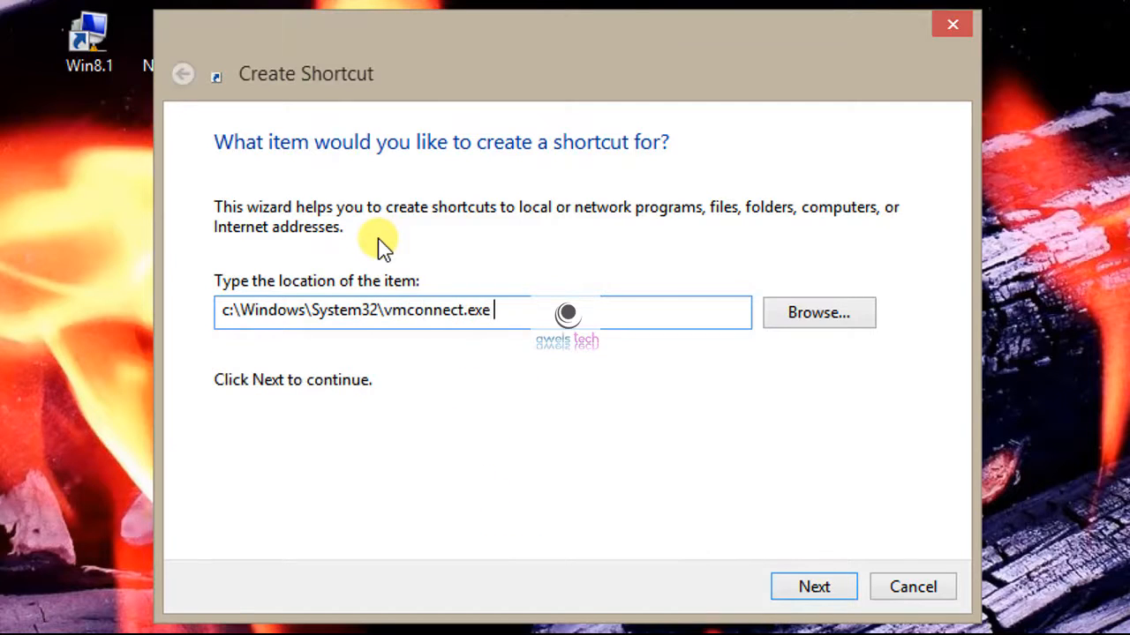
{"action": "type", "text": "localhost Win 7"}
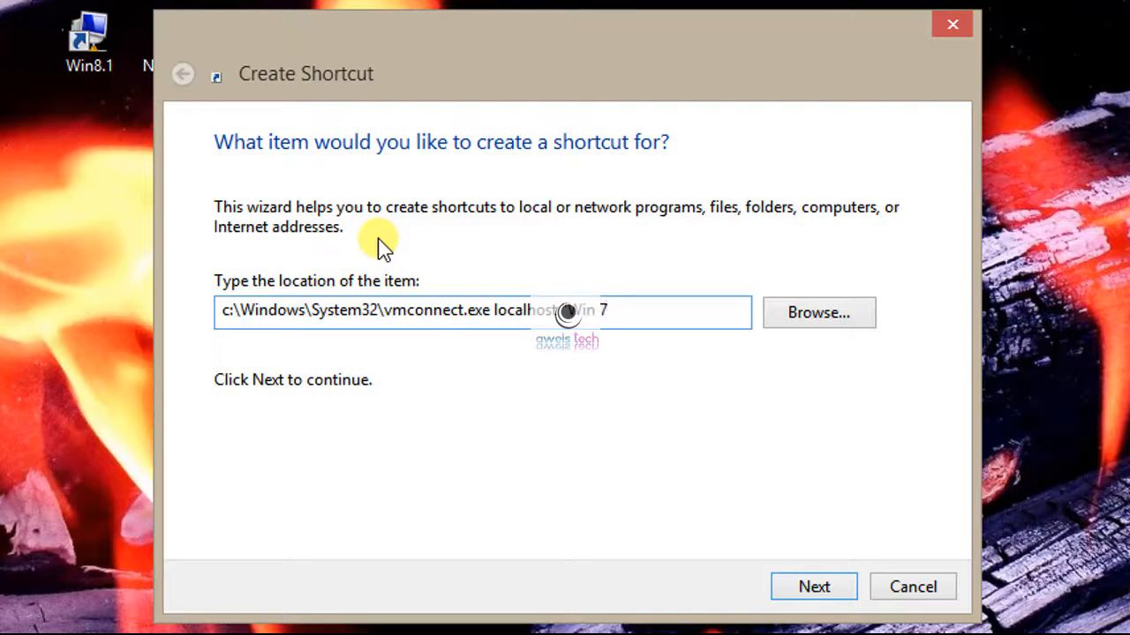
{"action": "type", "text": "\""}
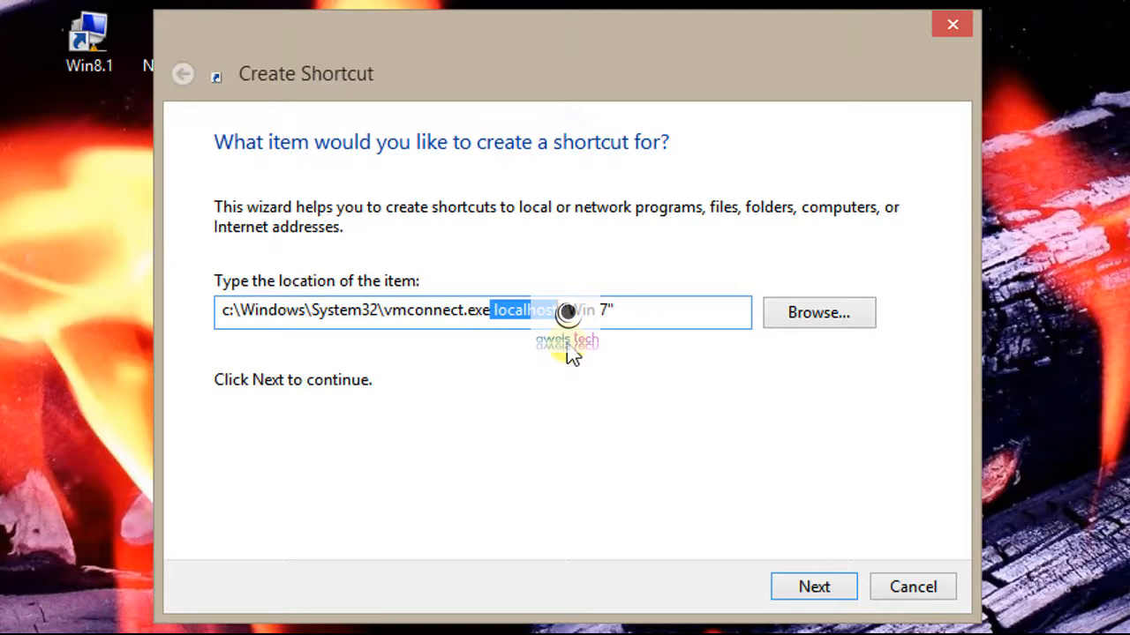
{"action": "mouse_move", "coordinate": [473, 356]}
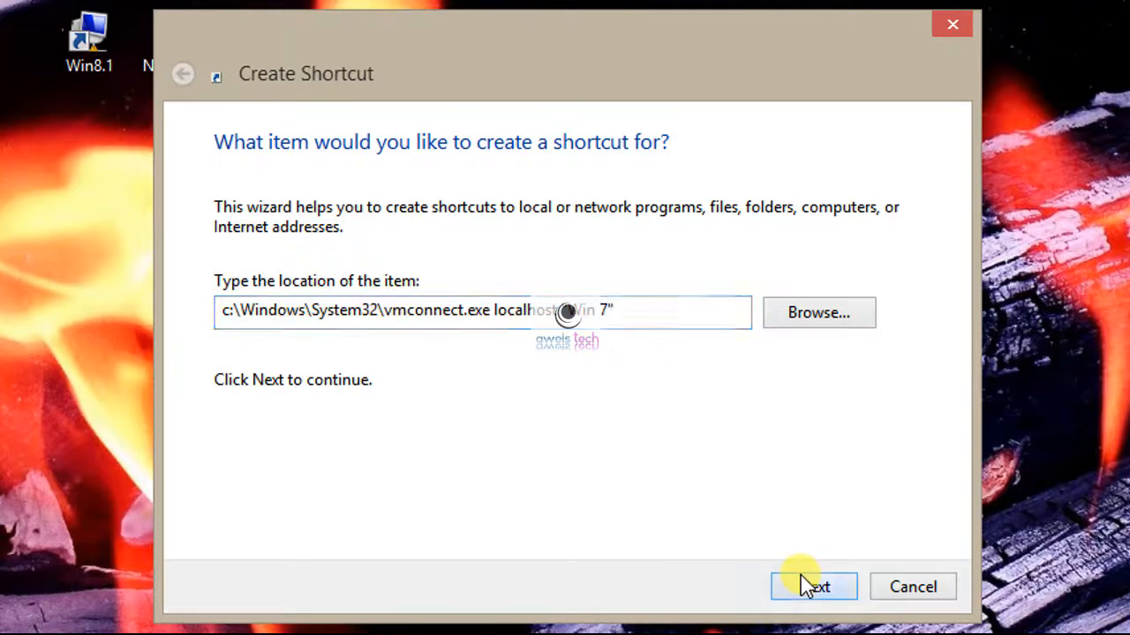
- Name the shortcut Win 7 Machine and finish creating it on the desktop
{"action": "left_click", "coordinate": [812, 586]}
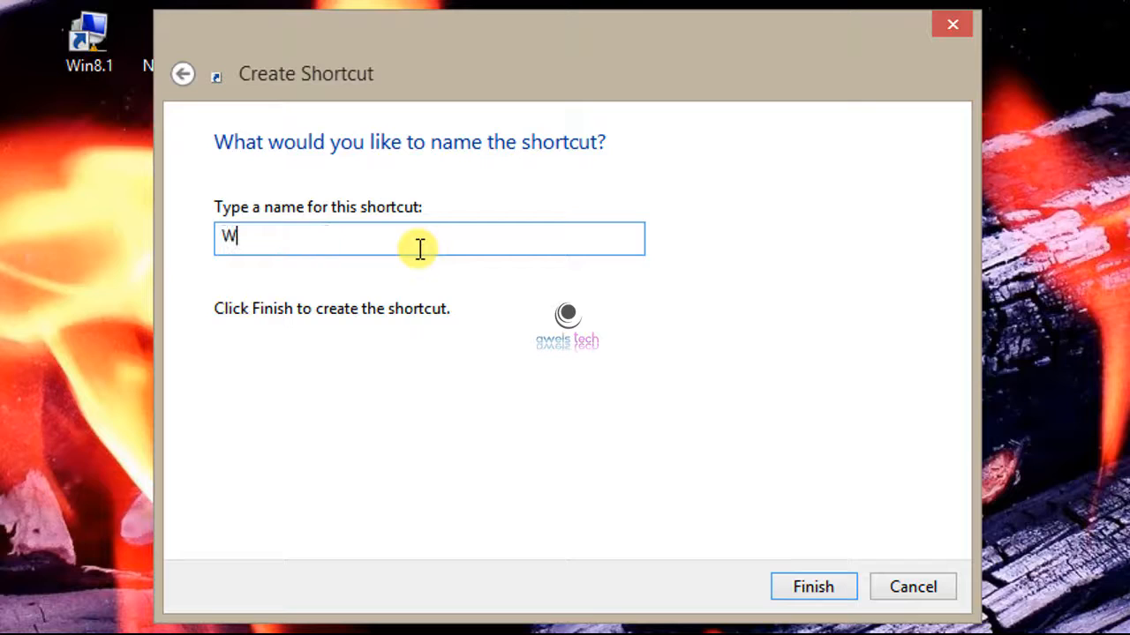
{"action": "type", "text": "in 7 Machine"}
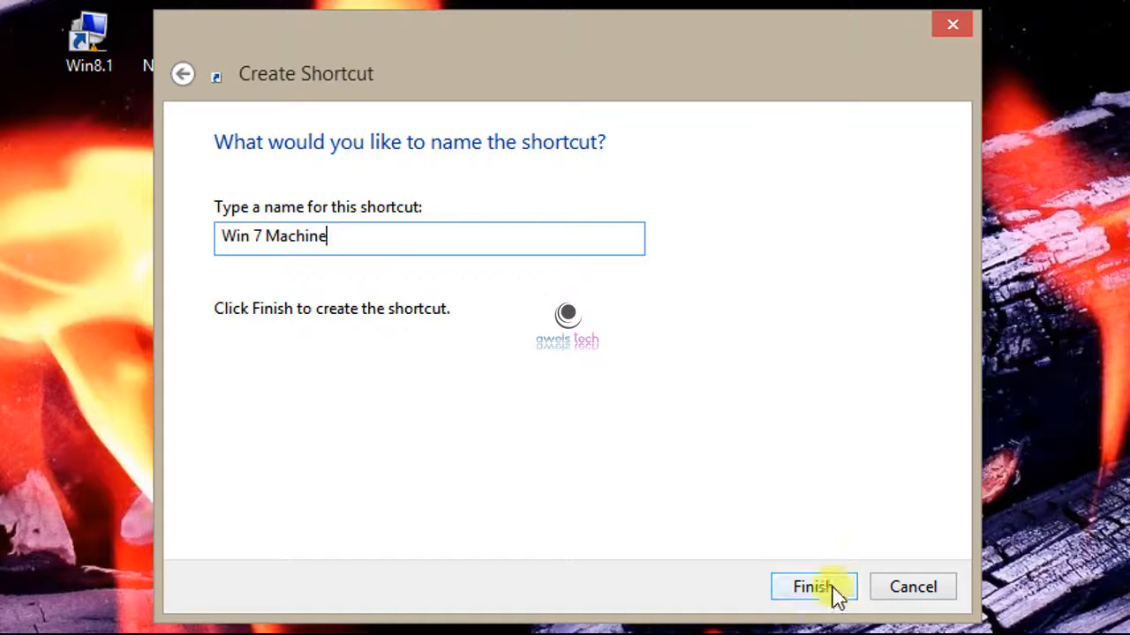
{"action": "left_click", "coordinate": [812, 586]}
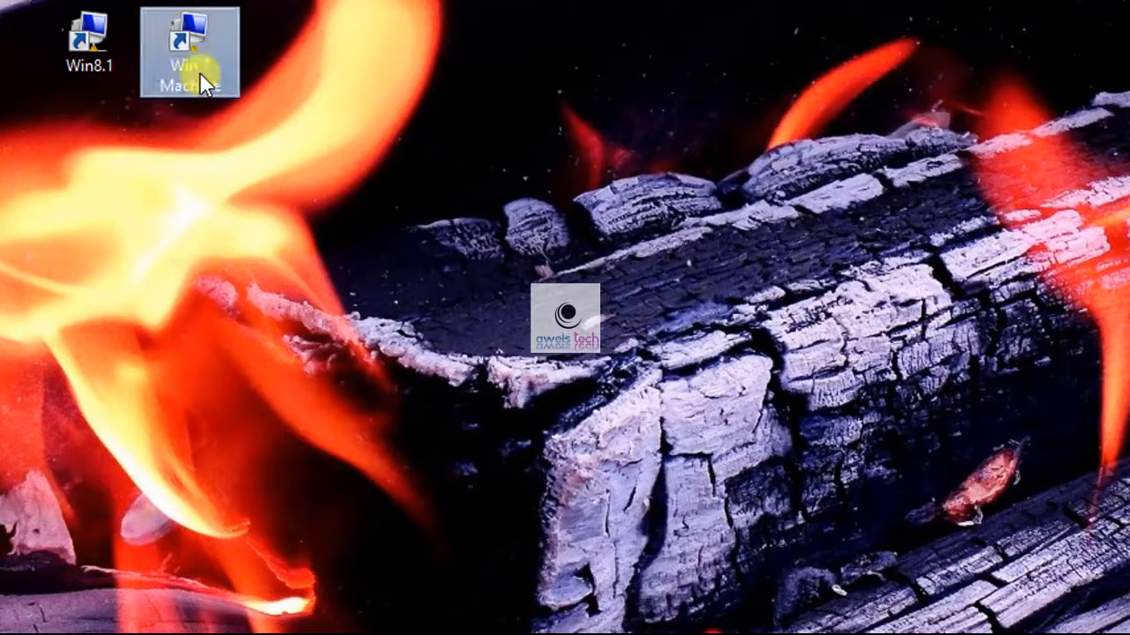
- Run the new Win 7 Machine shortcut as administrator
{"action": "right_click", "coordinate": [191, 49]}
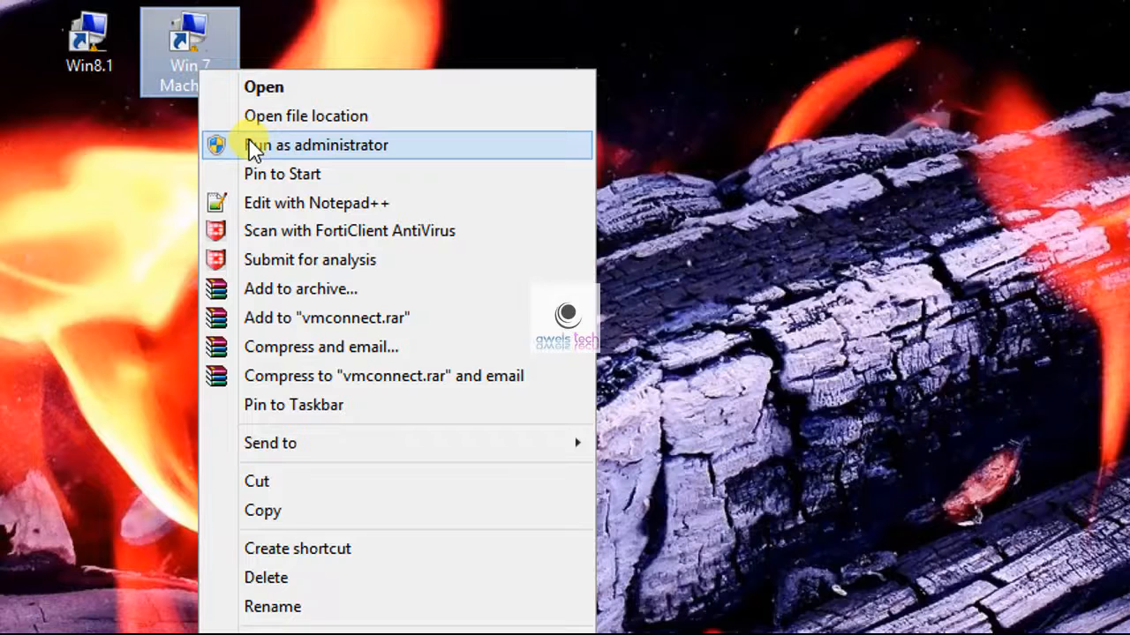
{"action": "left_click", "coordinate": [316, 145]}
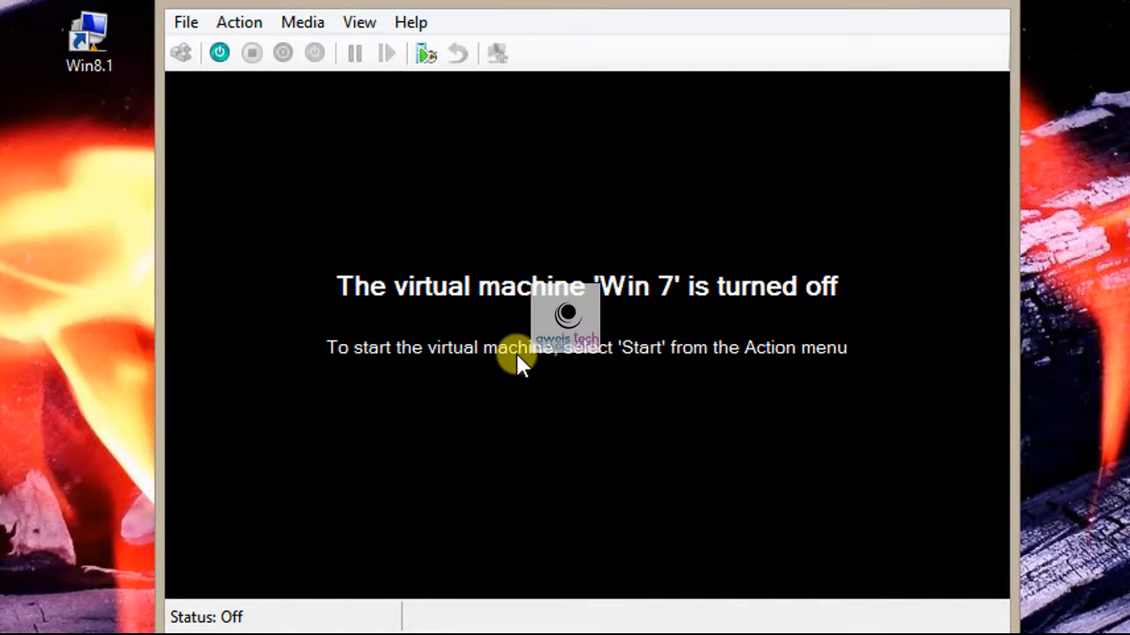
{"action": "mouse_move", "coordinate": [649, 279]}
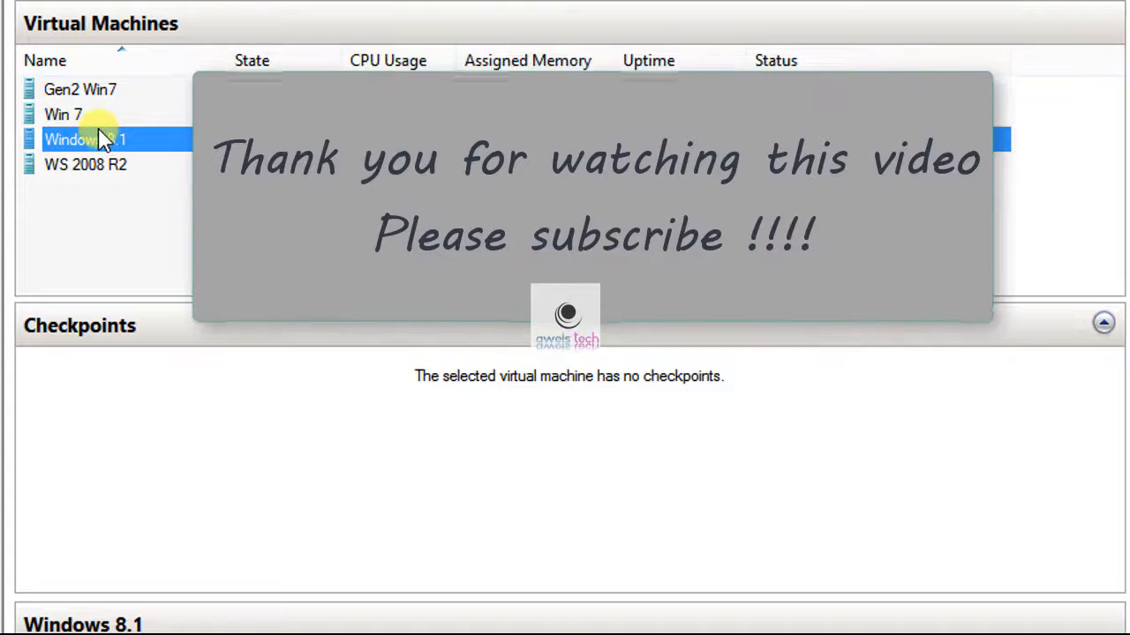
- Select Win 7 in Hyper-V Manager's virtual machine list
{"action": "left_click", "coordinate": [64, 113]}
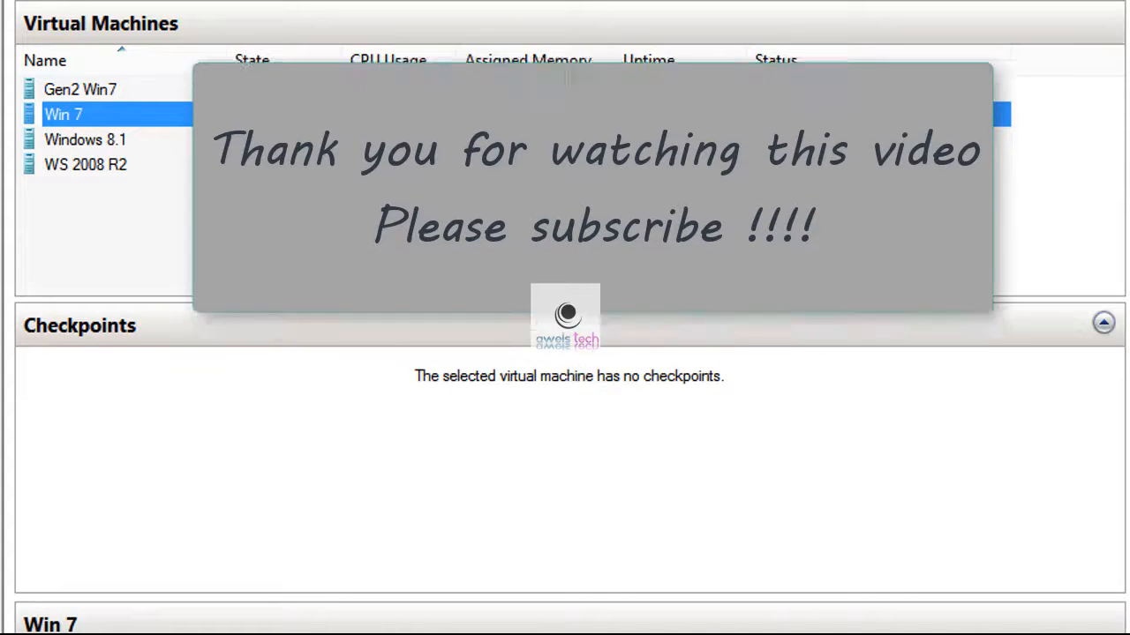